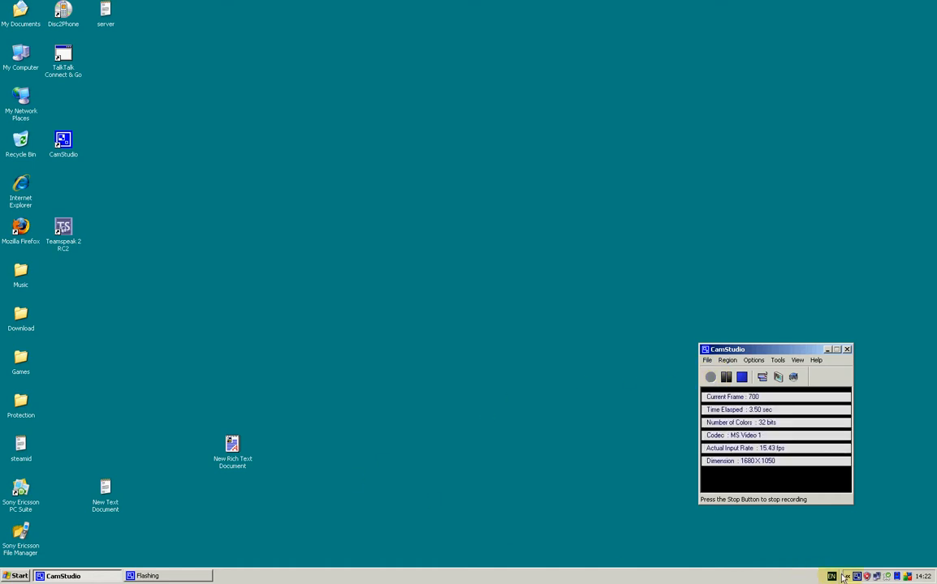
mouse_move(847, 576)
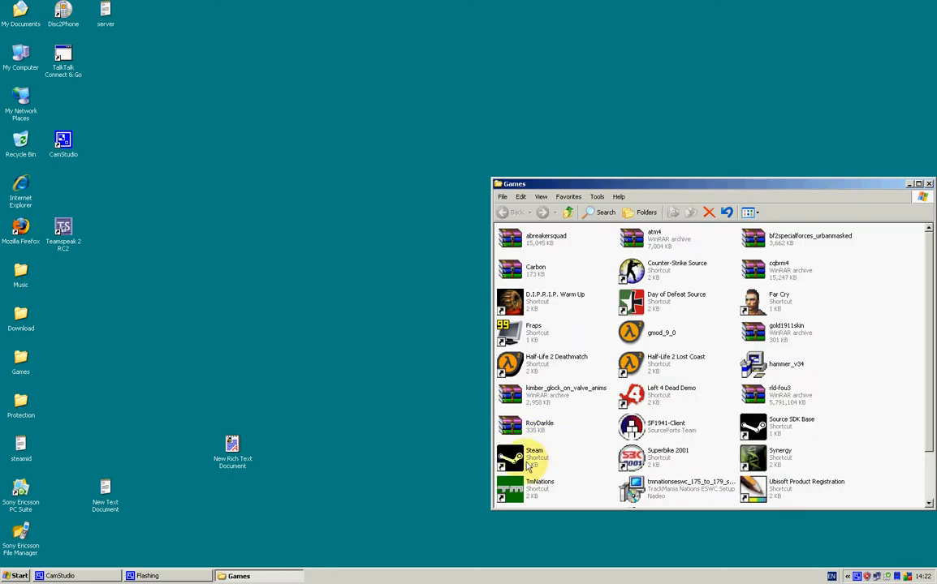
Step: Launch Steam from the Games folder shortcut to bring up its login window
double_click(510, 458)
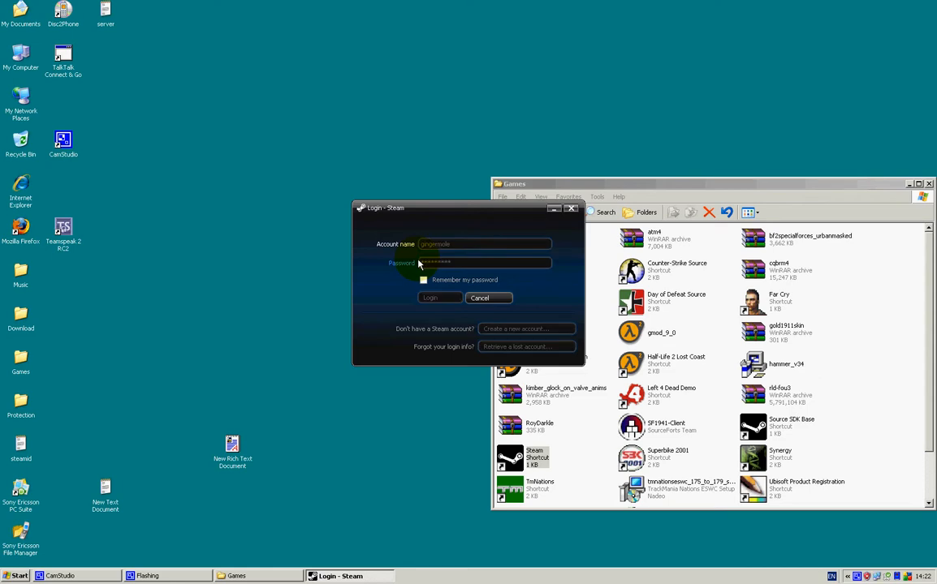
Step: Log in with the prefilled account to reach the My games library
click(429, 298)
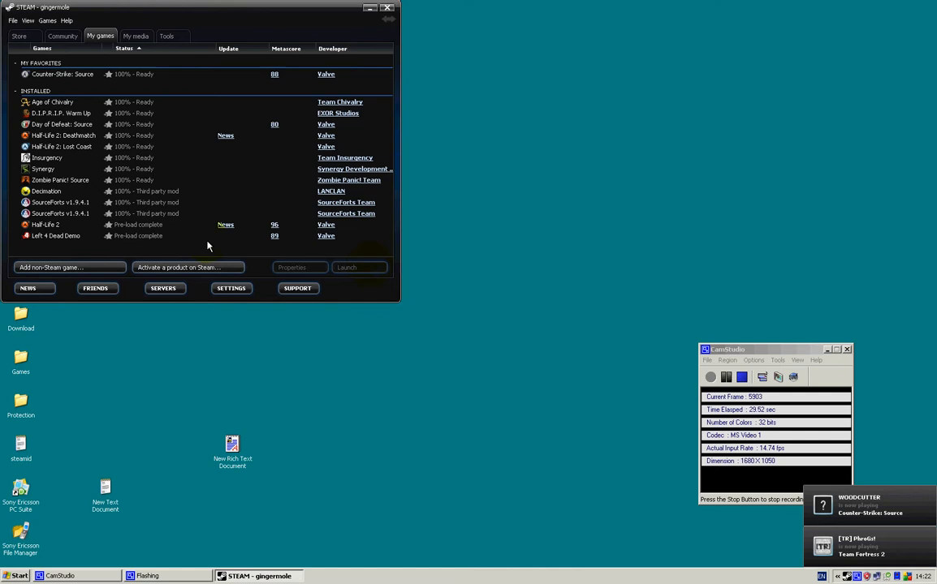
Step: Launch Source Dedicated Server from the Tools list to open Start Dedicated Server
click(166, 35)
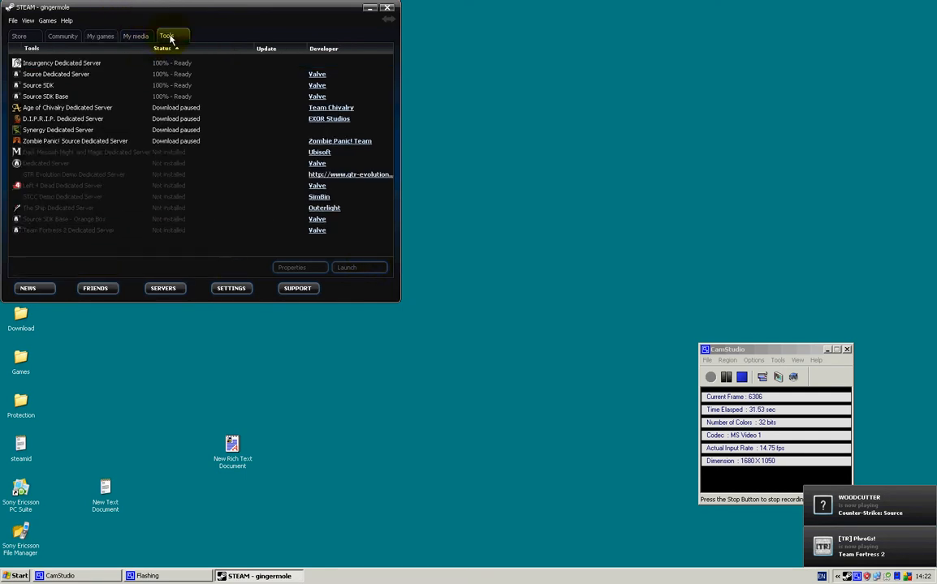
click(56, 74)
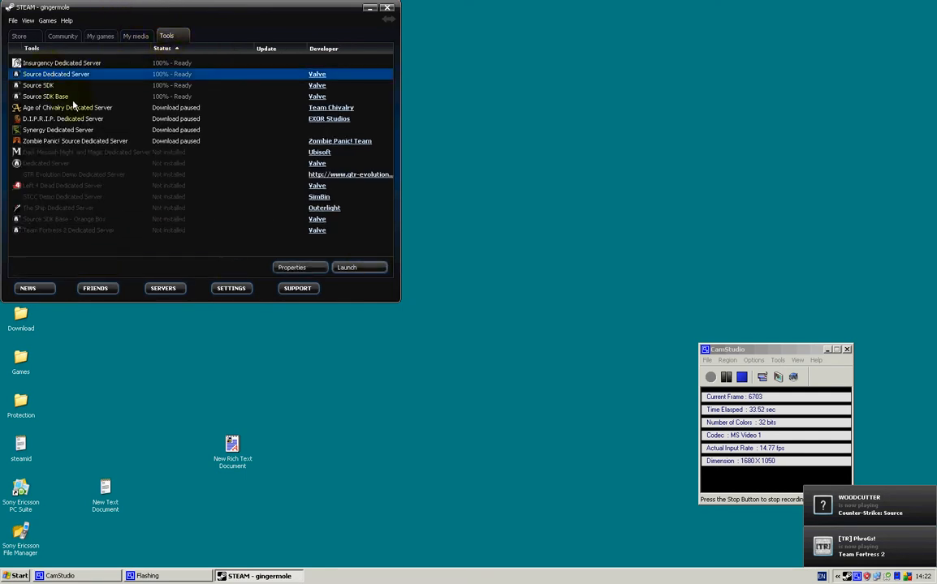
click(346, 267)
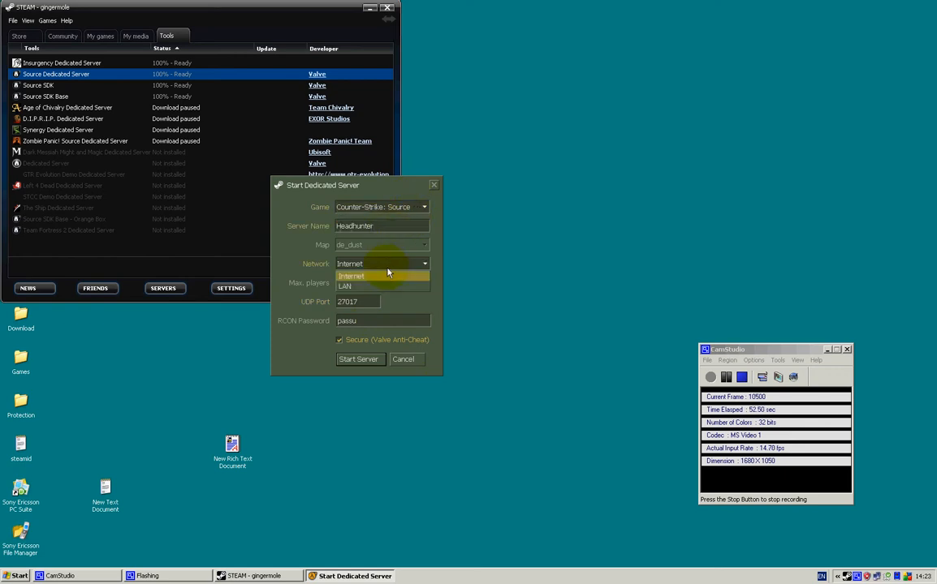
Step: Set the network to Internet and start the Headhunter server with 20 players
click(350, 276)
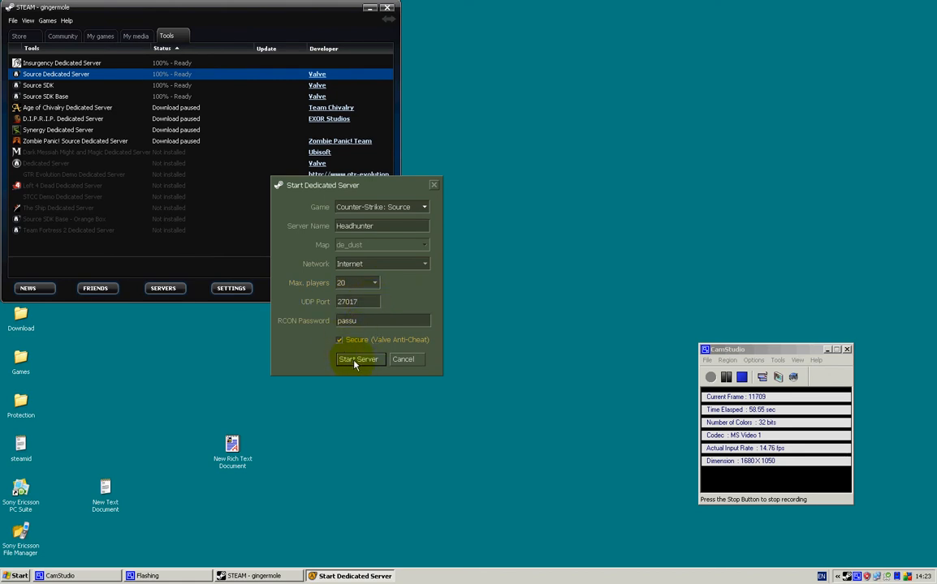
click(359, 360)
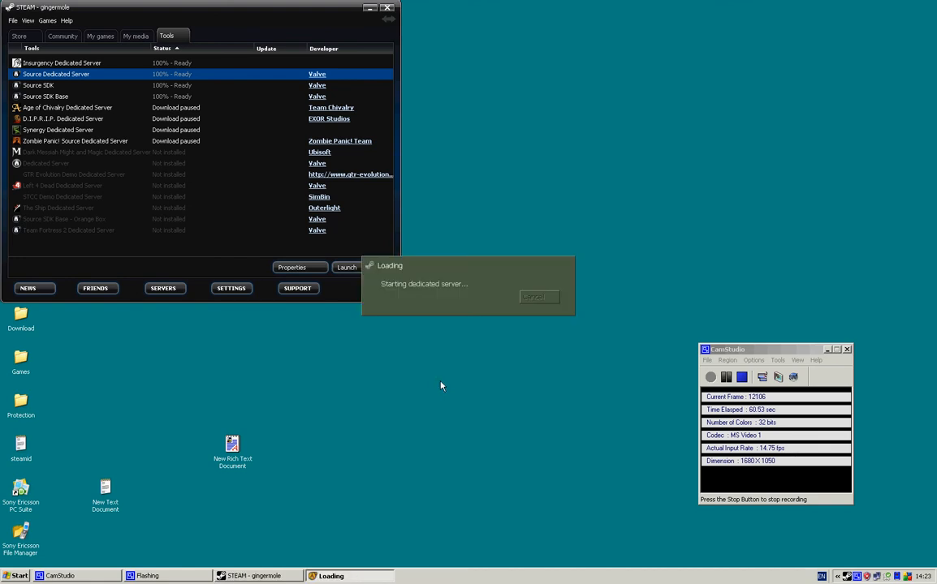
mouse_move(444, 376)
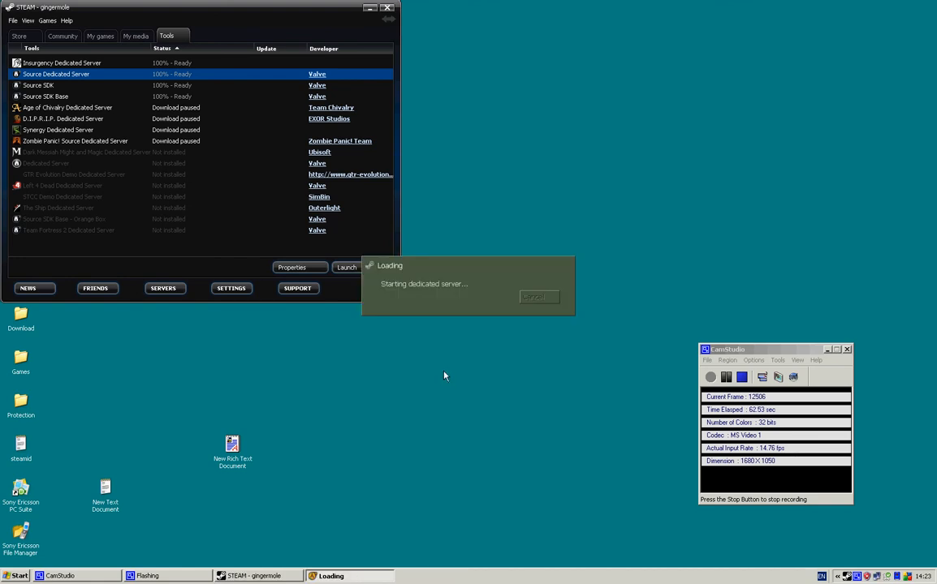